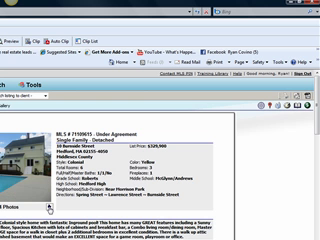
scroll(down, 3)
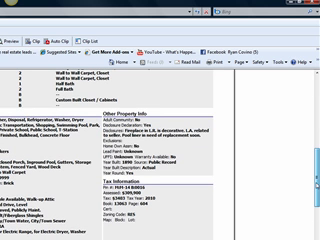
scroll(down, 3)
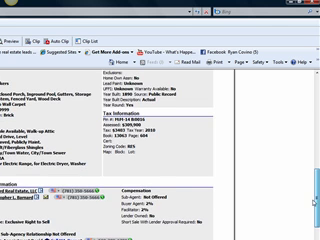
scroll(down, 3)
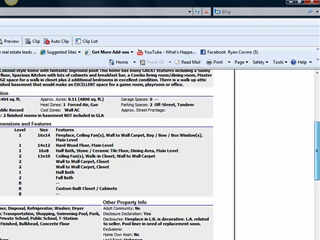
scroll(up, 3)
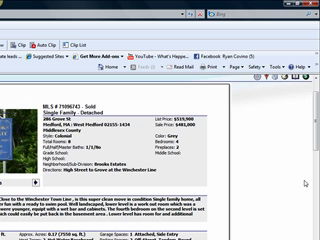
scroll(down, 3)
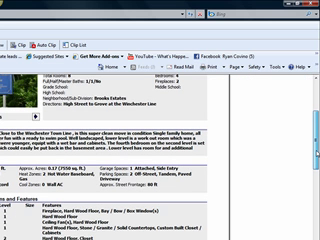
scroll(down, 3)
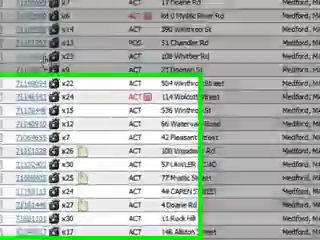
scroll(down, 3)
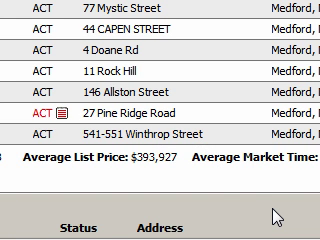
scroll(down, 3)
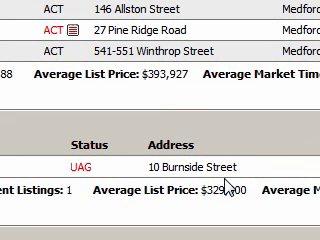
mouse_move(232, 185)
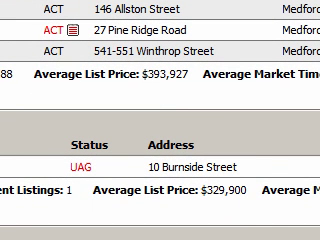